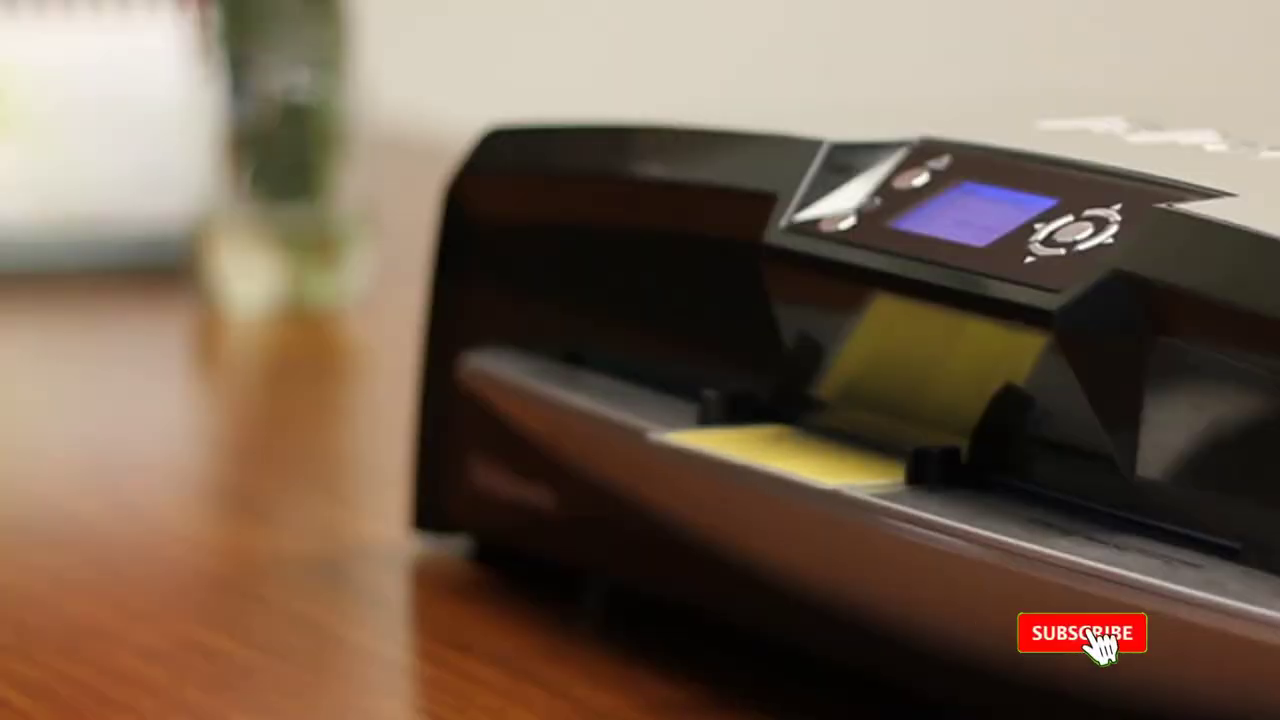
{"action": "left_click", "coordinate": [1081, 634]}
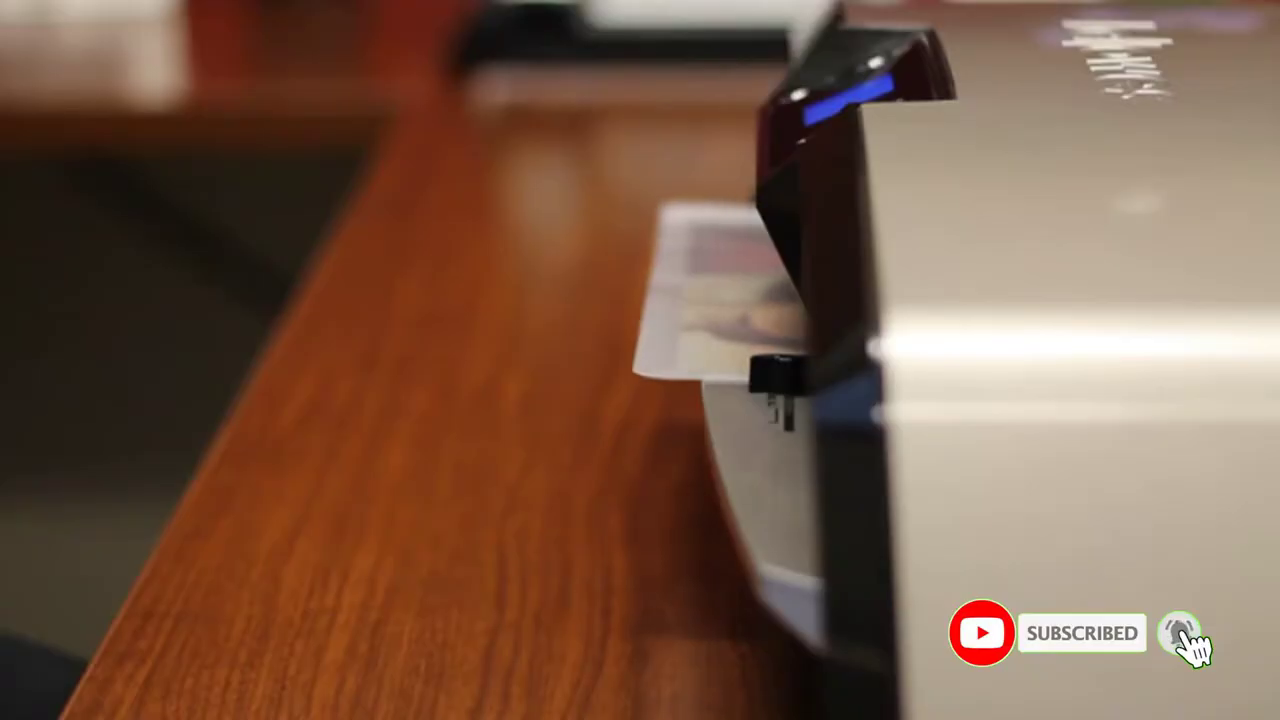